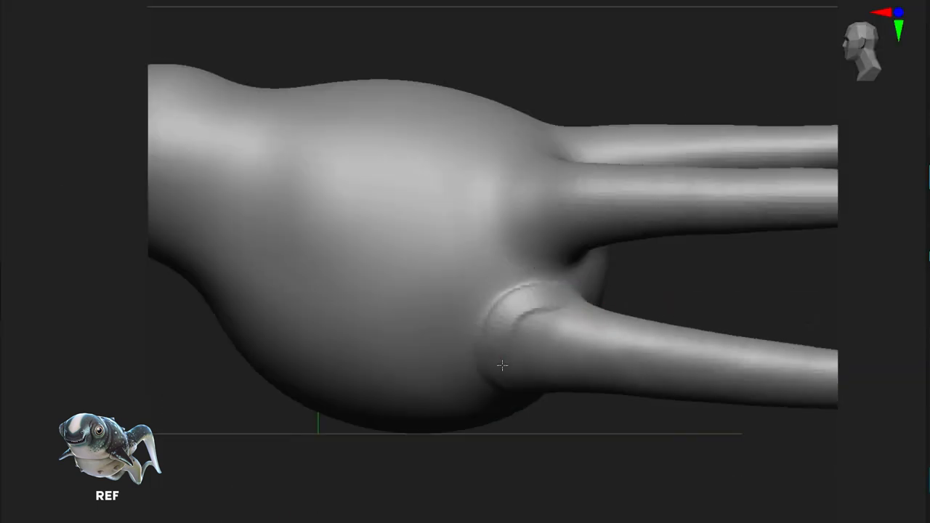
Rotate to the tentacle base and smooth the tentacle joints into the cuttlefish body.
{"action": "left_click_drag", "start_coordinate": [501, 366], "coordinate": [523, 263]}
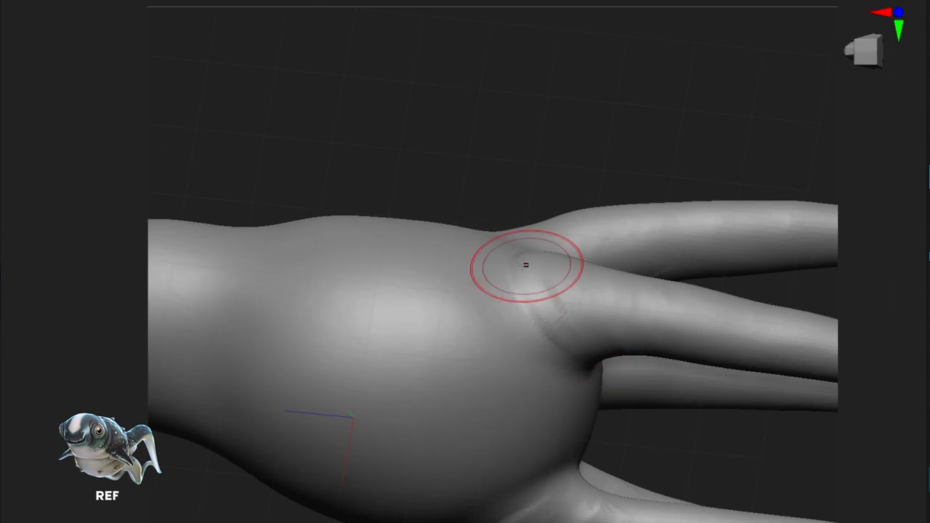
{"action": "left_click_drag", "start_coordinate": [519, 265], "coordinate": [599, 369]}
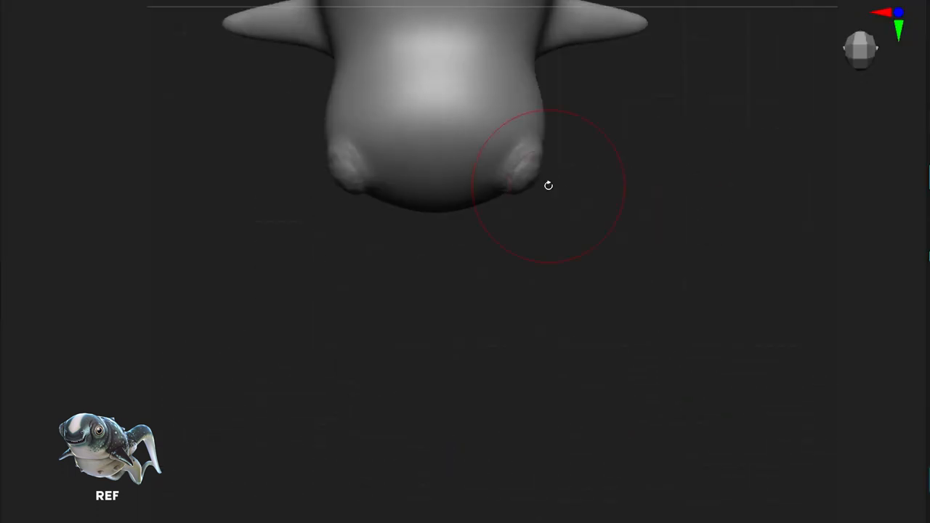
Turn the creature to face the front and select the ClayBuildup brush.
{"action": "left_click_drag", "start_coordinate": [549, 185], "coordinate": [502, 225]}
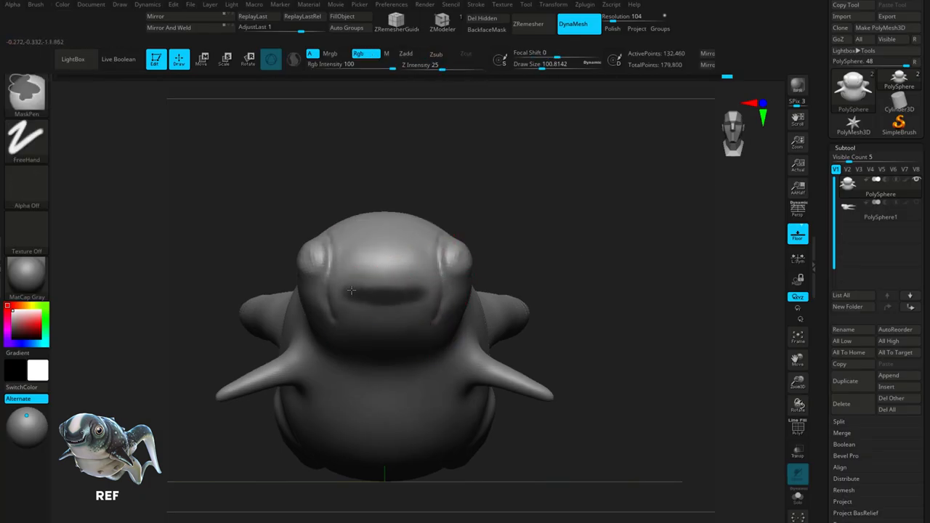
{"action": "left_click", "coordinate": [202, 58]}
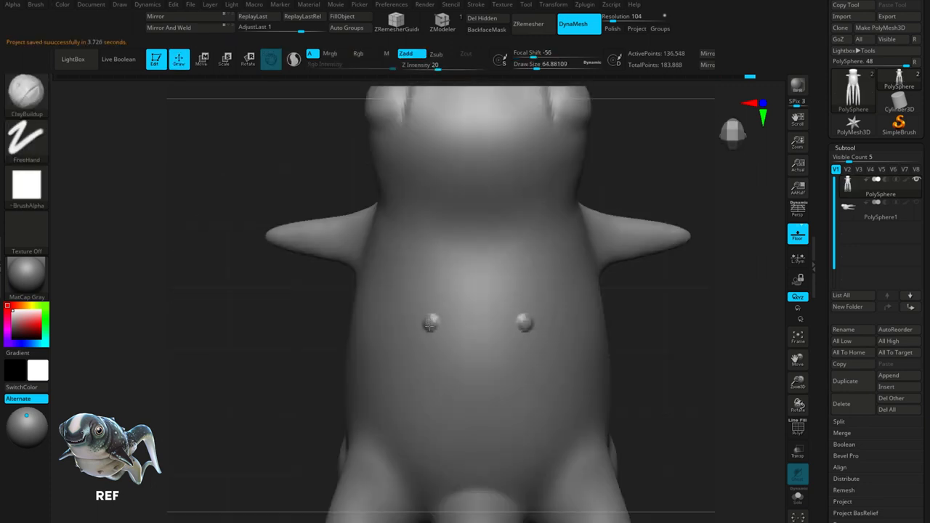
Add another belly bump, sculpt head detail and pull a spike out of the body.
{"action": "key", "text": "Tab"}
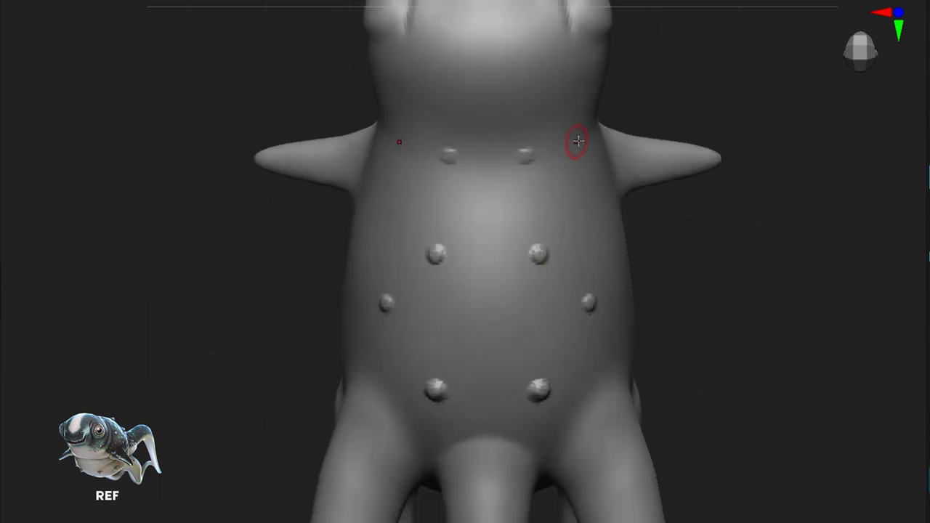
{"action": "left_click_drag", "start_coordinate": [574, 142], "coordinate": [712, 320]}
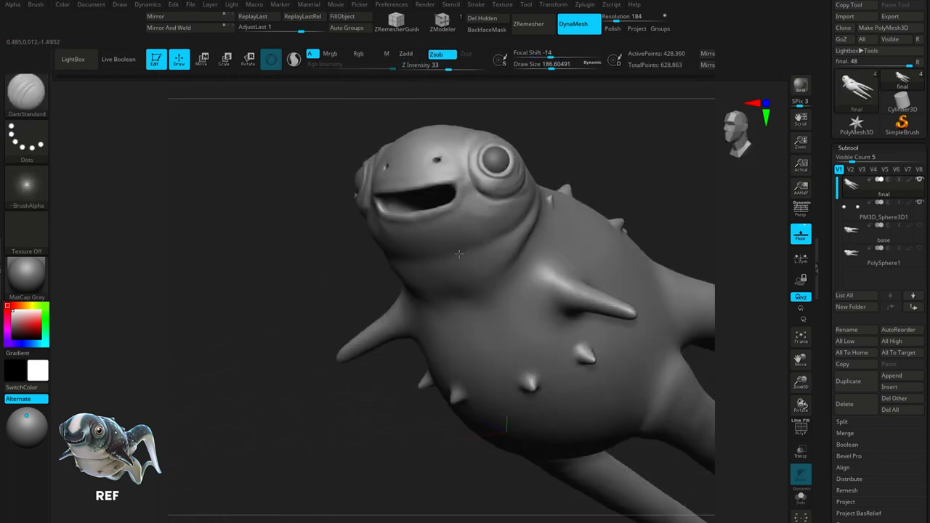
{"action": "left_click_drag", "start_coordinate": [458, 254], "coordinate": [502, 259]}
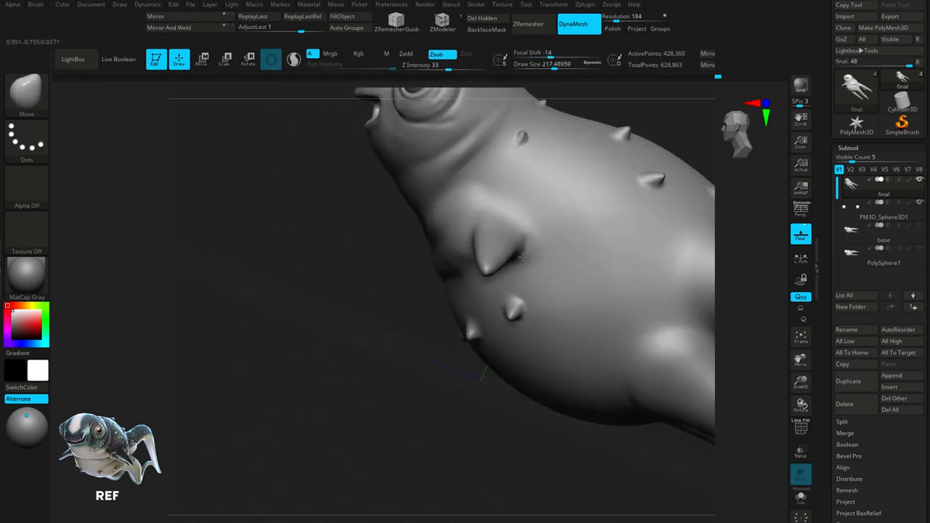
{"action": "left_click_drag", "start_coordinate": [523, 254], "coordinate": [494, 276]}
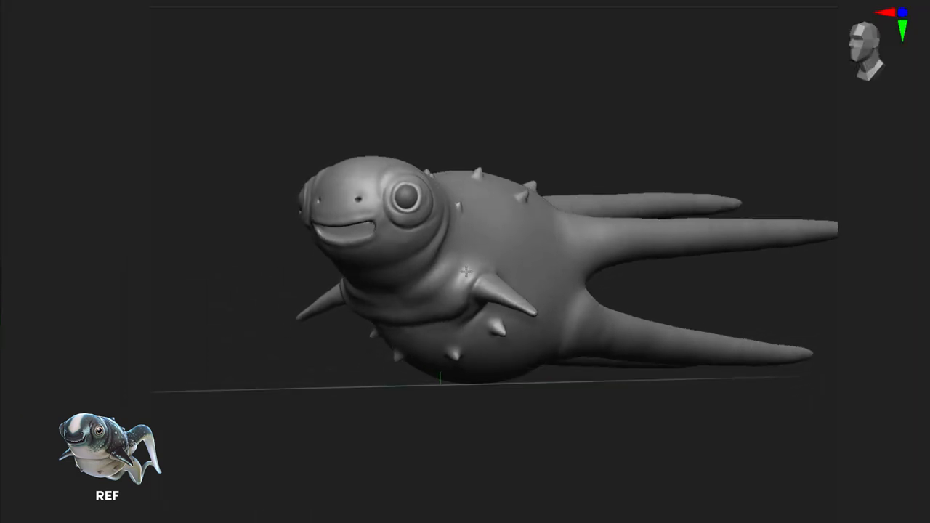
{"action": "left_click_drag", "start_coordinate": [465, 276], "coordinate": [479, 247]}
{"action": "type", "text": "rem"}
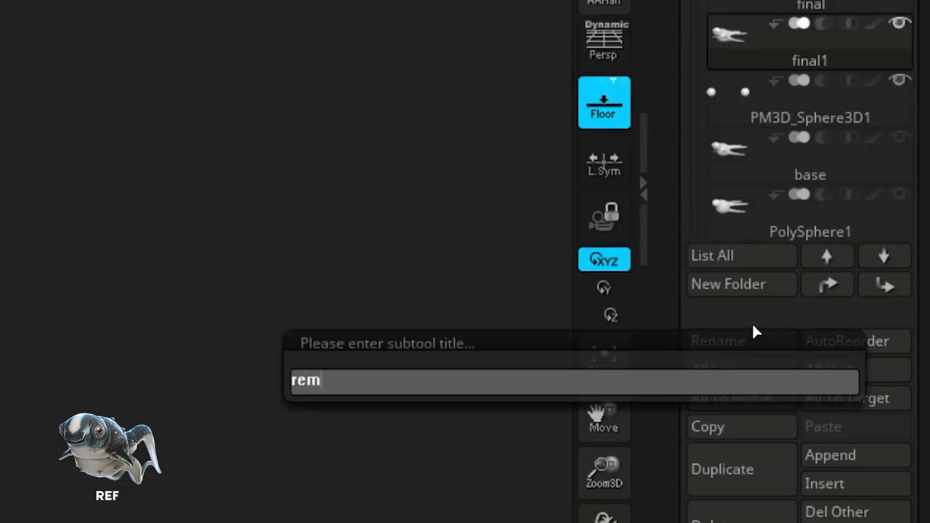
Rename the copy, ZRemesh it with KeepCreases on, and hide the wireframe.
{"action": "key", "text": "Return"}
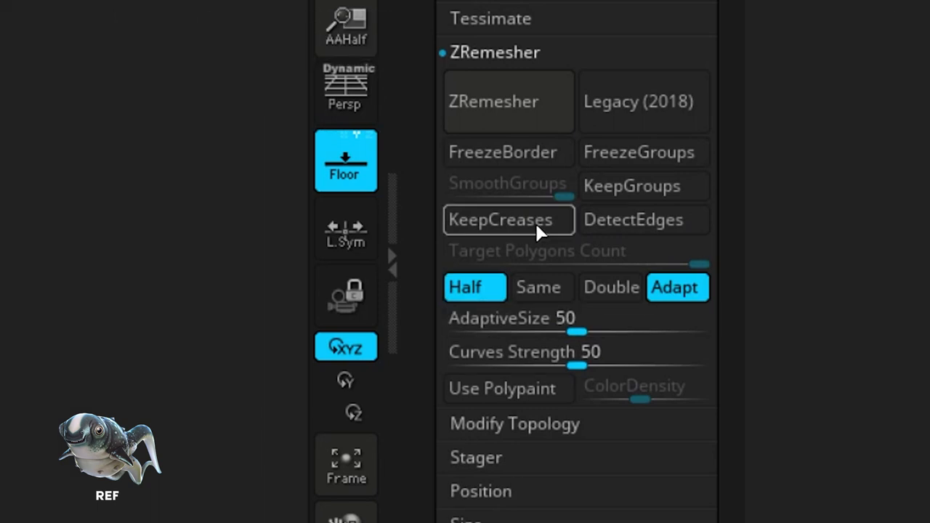
{"action": "left_click", "coordinate": [507, 219]}
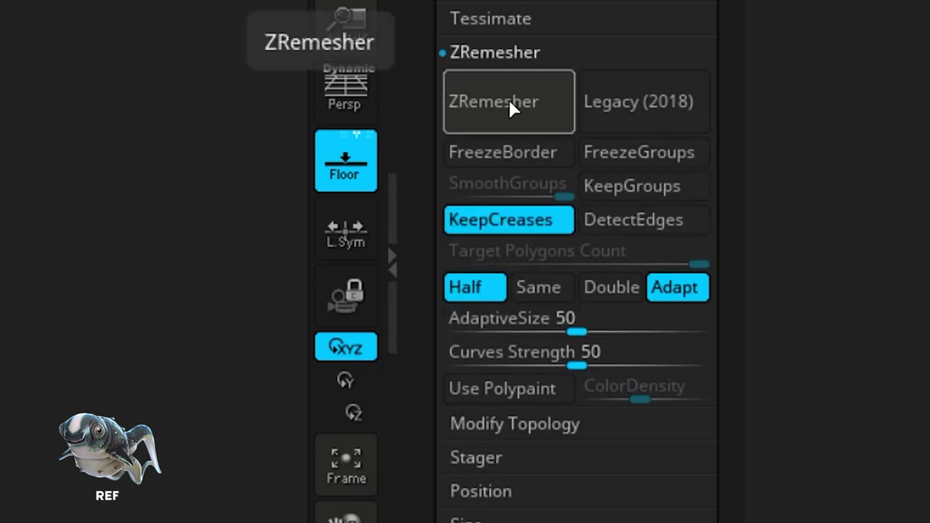
{"action": "left_click", "coordinate": [508, 101]}
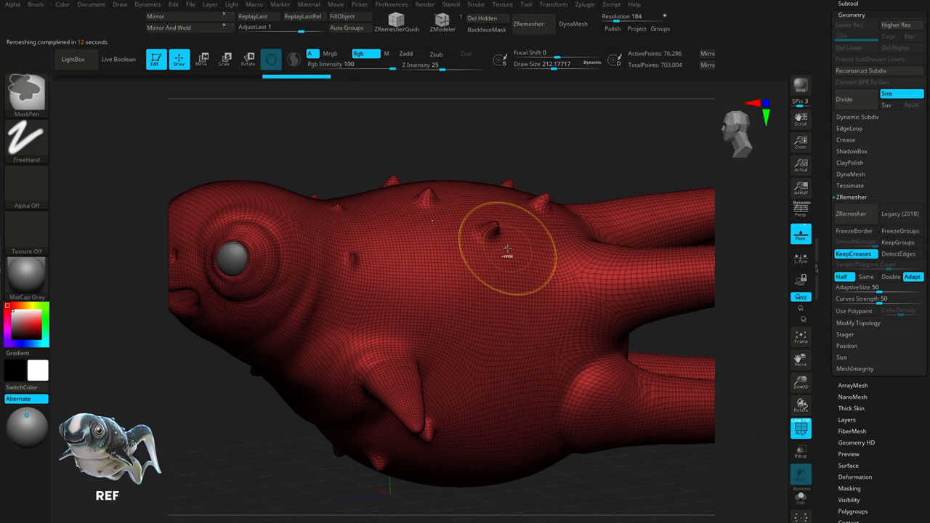
{"action": "left_click", "coordinate": [529, 24]}
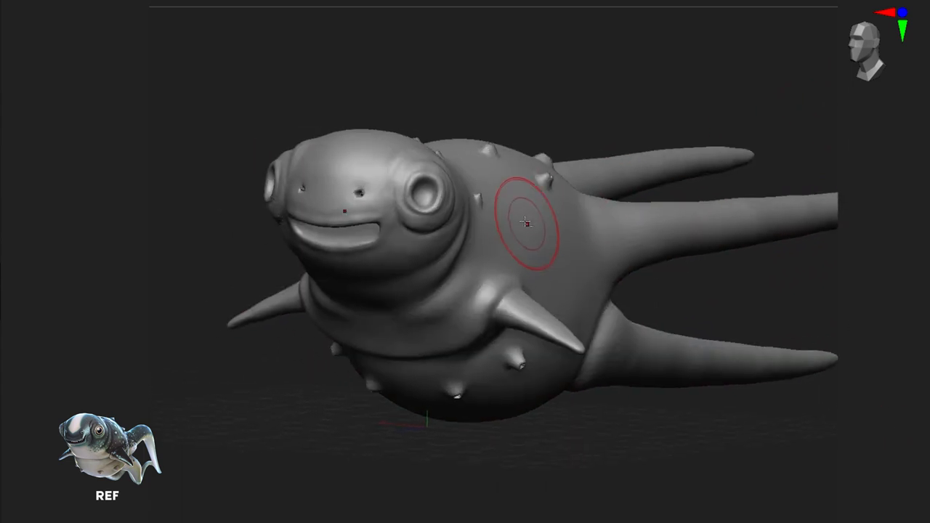
Refine the remeshed cuttlefish before naming the tool final_for_export.
{"action": "left_click_drag", "start_coordinate": [526, 222], "coordinate": [600, 225]}
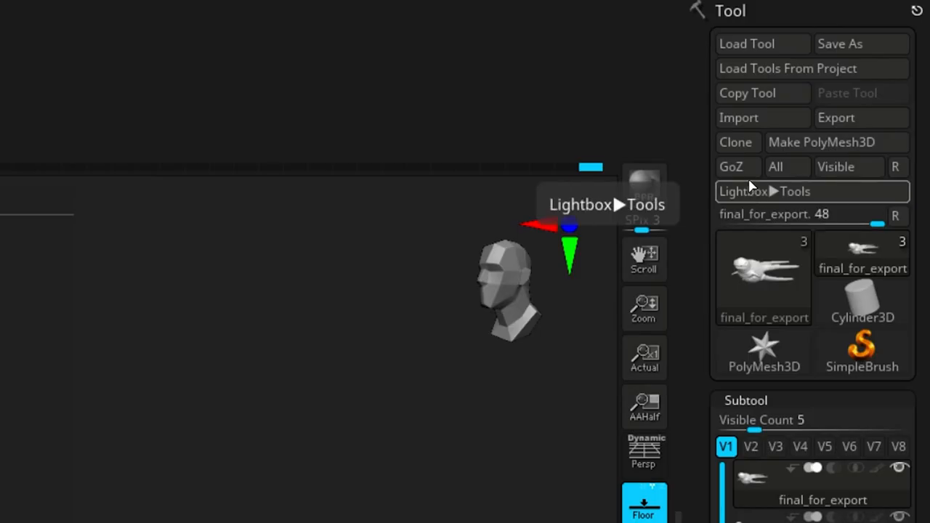
Send final_for_export out with GoZ and continue past the information notice.
{"action": "left_click", "coordinate": [731, 167]}
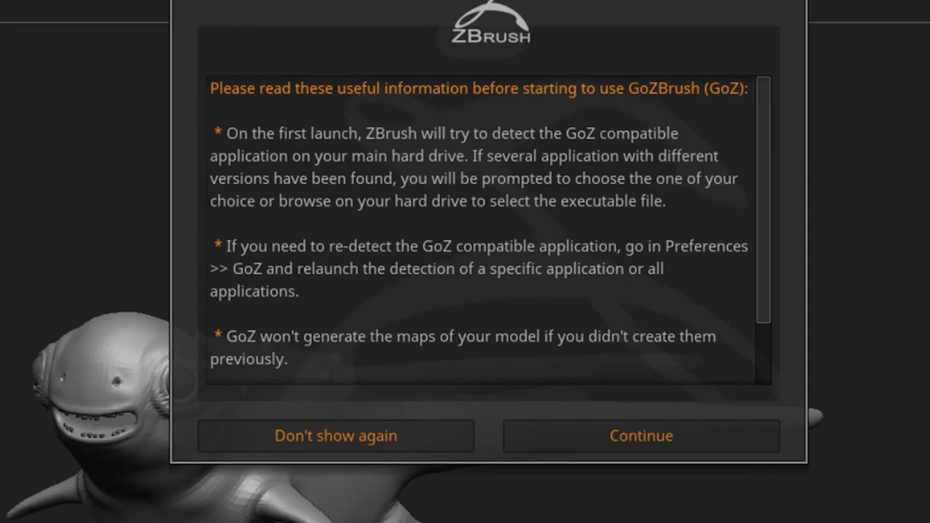
{"action": "left_click", "coordinate": [640, 436]}
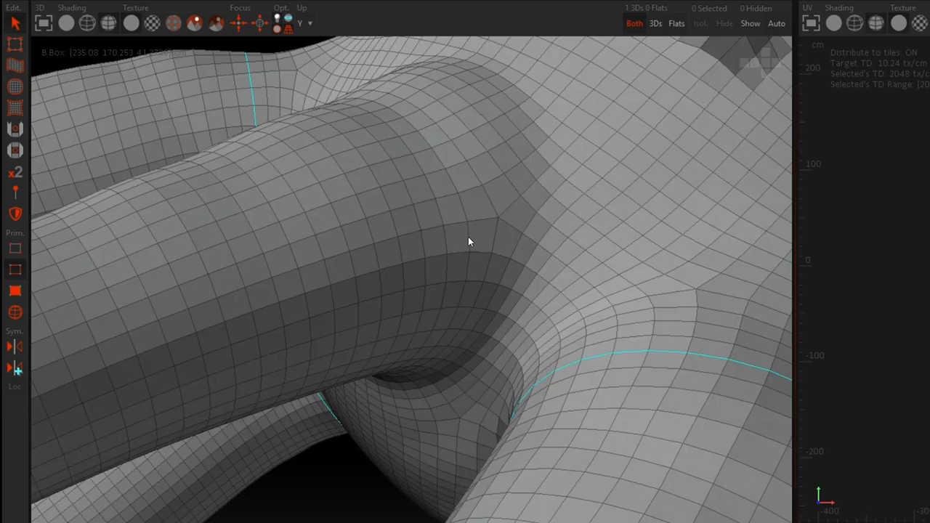
Mark seams at the tentacle base and fin base, then inspect them around the body.
{"action": "left_click_drag", "start_coordinate": [468, 241], "coordinate": [520, 282]}
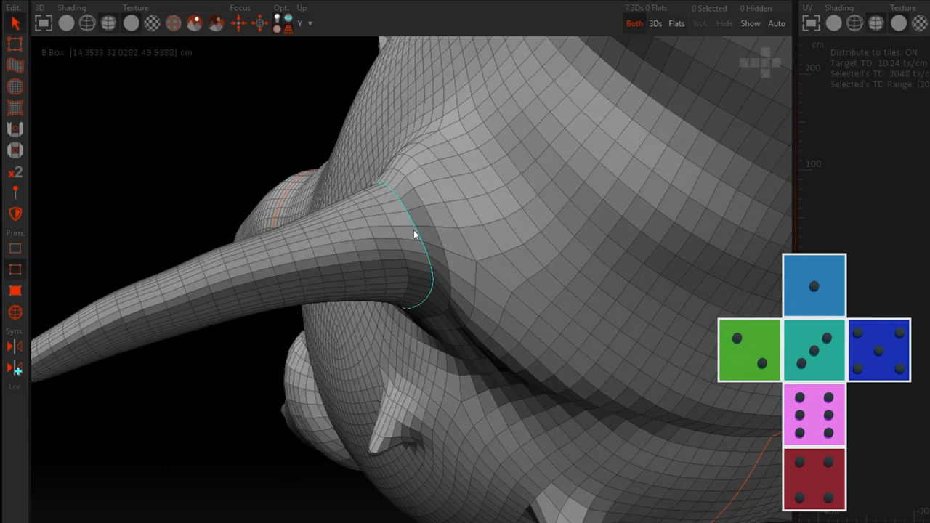
{"action": "left_click_drag", "start_coordinate": [415, 232], "coordinate": [578, 211]}
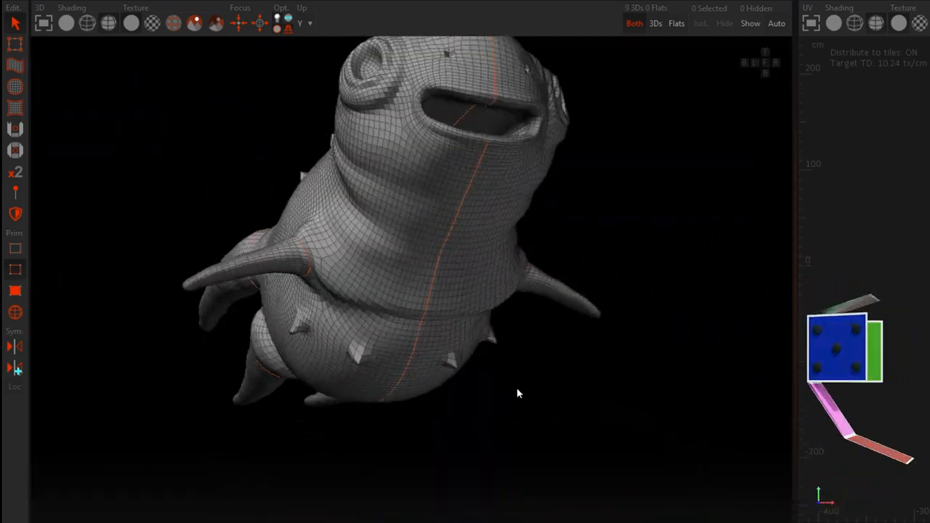
{"action": "left_click_drag", "start_coordinate": [518, 393], "coordinate": [701, 281]}
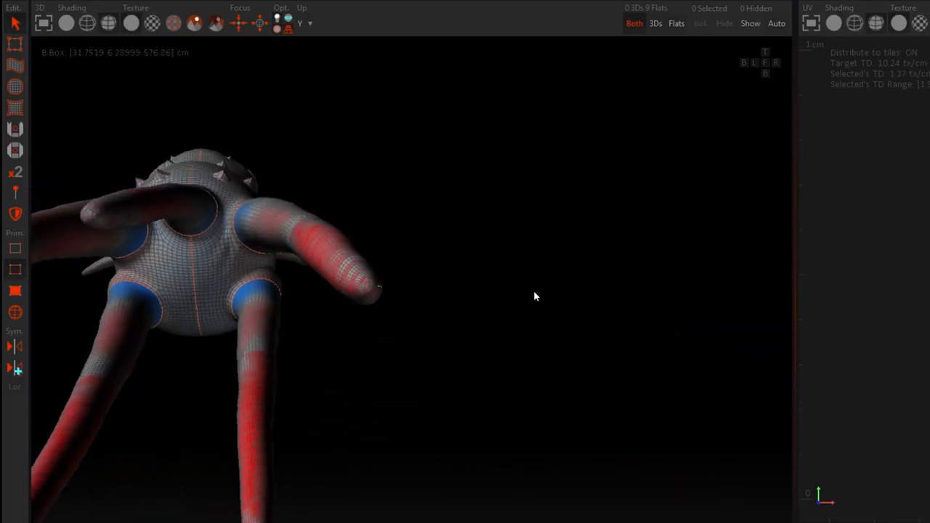
{"action": "left_click_drag", "start_coordinate": [533, 297], "coordinate": [419, 233]}
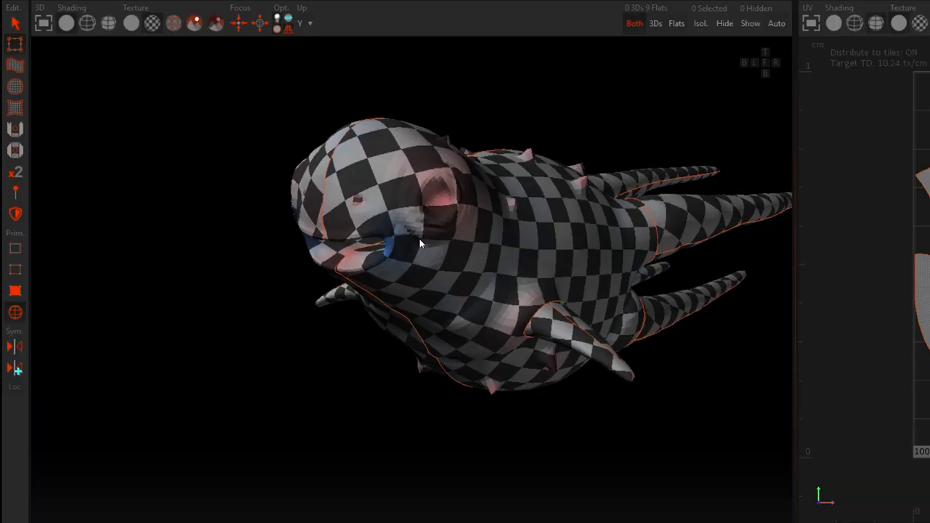
Check the checker pattern from several angles and pack the UV islands into one tile.
{"action": "left_click_drag", "start_coordinate": [418, 244], "coordinate": [632, 291]}
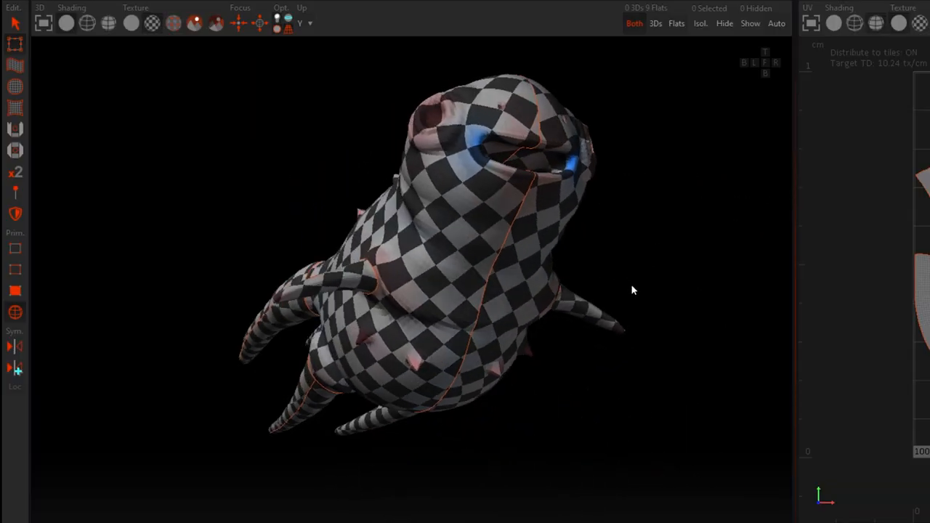
{"action": "left_click_drag", "start_coordinate": [632, 289], "coordinate": [483, 272]}
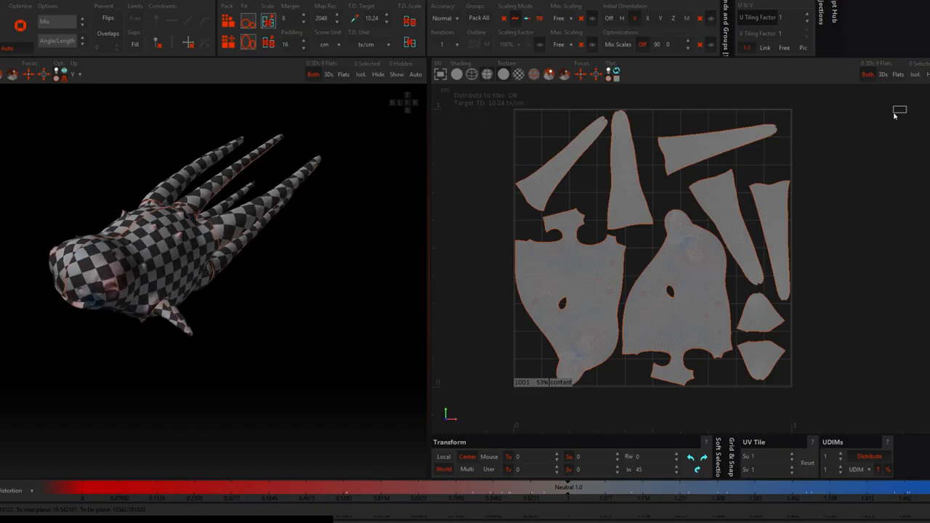
{"action": "left_click", "coordinate": [248, 21]}
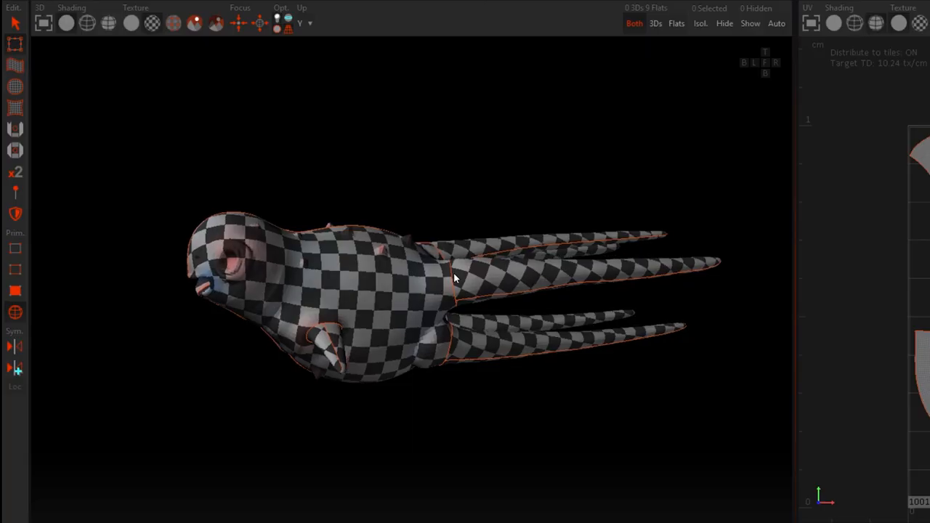
{"action": "left_click_drag", "start_coordinate": [454, 280], "coordinate": [581, 267]}
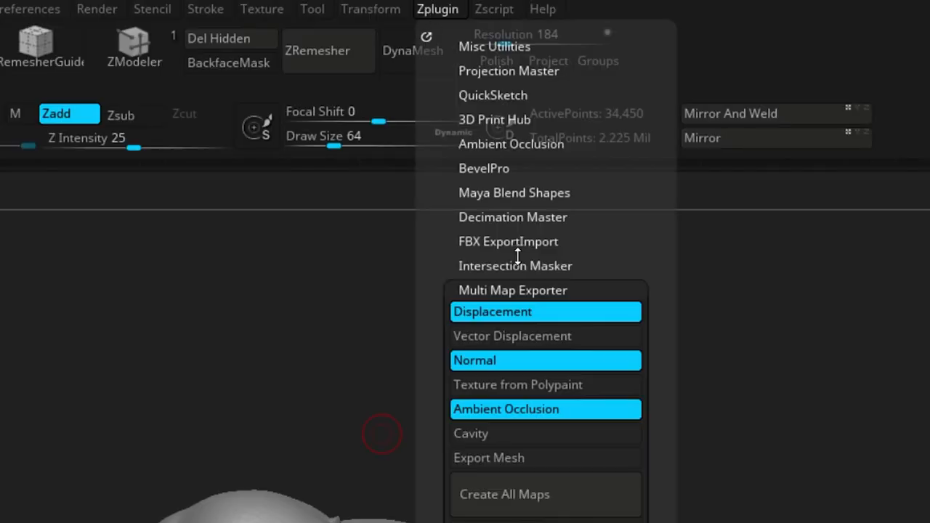
Open the Multi Map Exporter settings for displacement, normal and AO maps at 4096.
{"action": "left_click", "coordinate": [513, 290]}
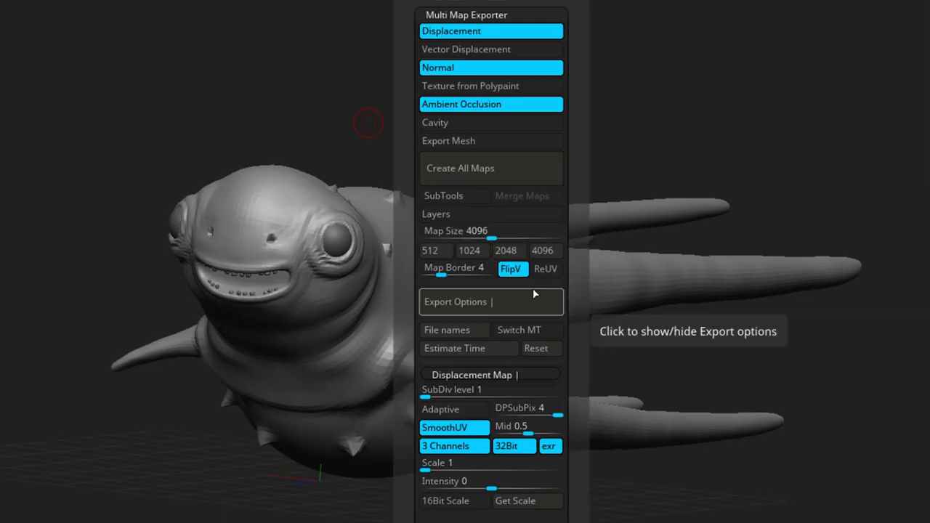
{"action": "mouse_move", "coordinate": [485, 168]}
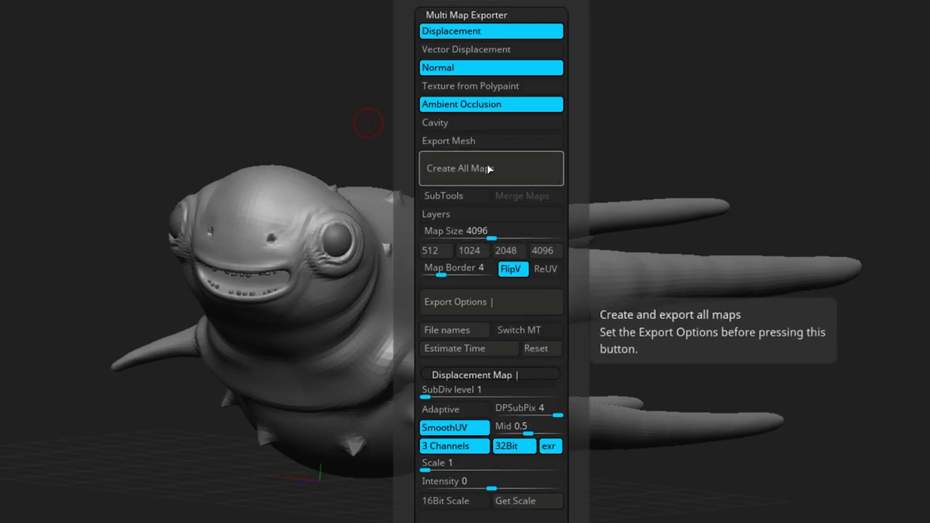
{"action": "mouse_move", "coordinate": [290, 39]}
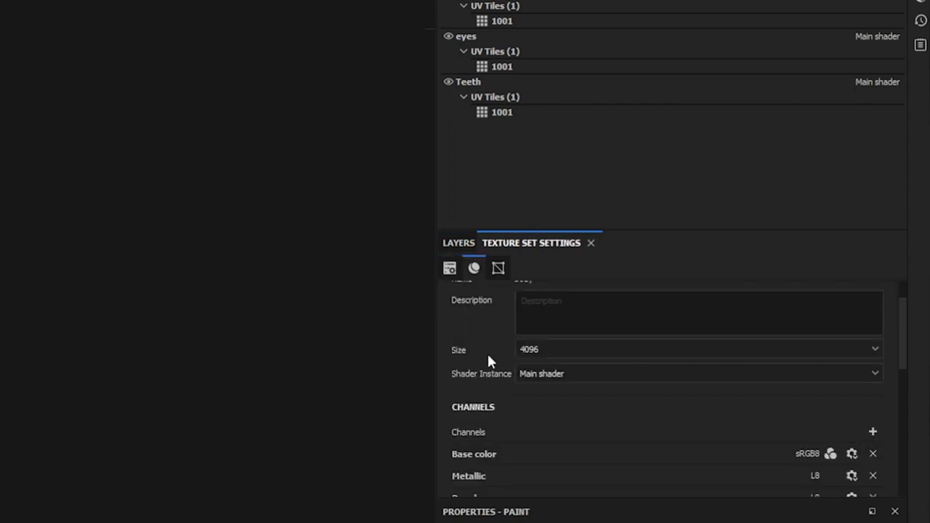
Load the exported normal map into the Body texture set's Mesh Maps and inspect the detail.
{"action": "scroll", "scroll_direction": "down", "scroll_amount": 3}
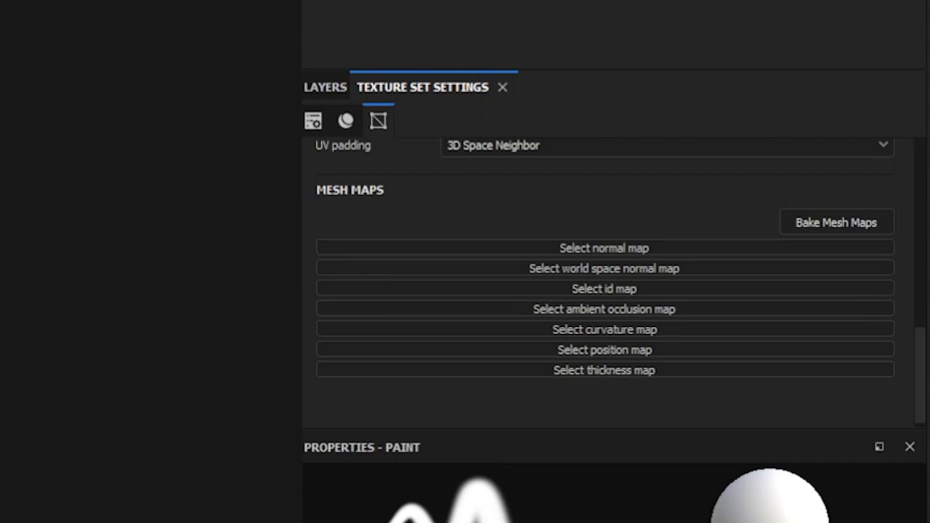
{"action": "left_click", "coordinate": [604, 247]}
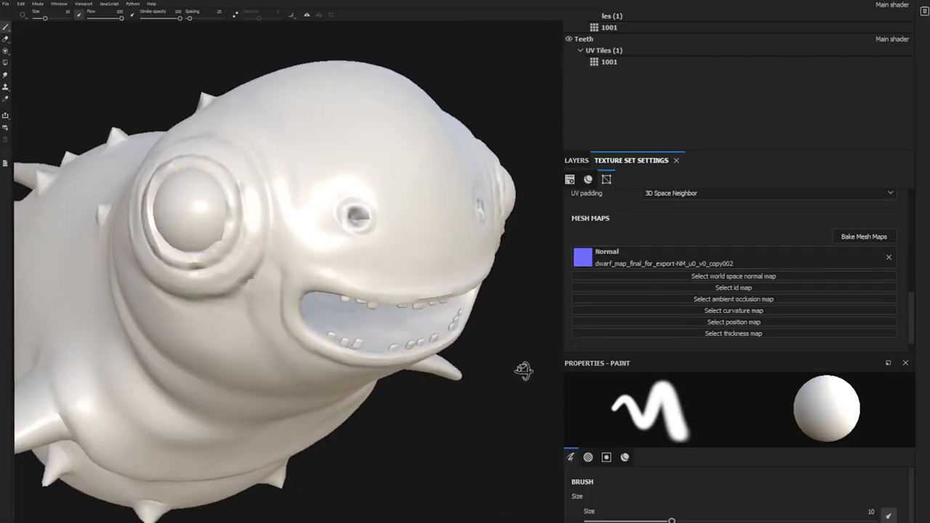
{"action": "left_click_drag", "start_coordinate": [291, 291], "coordinate": [276, 254]}
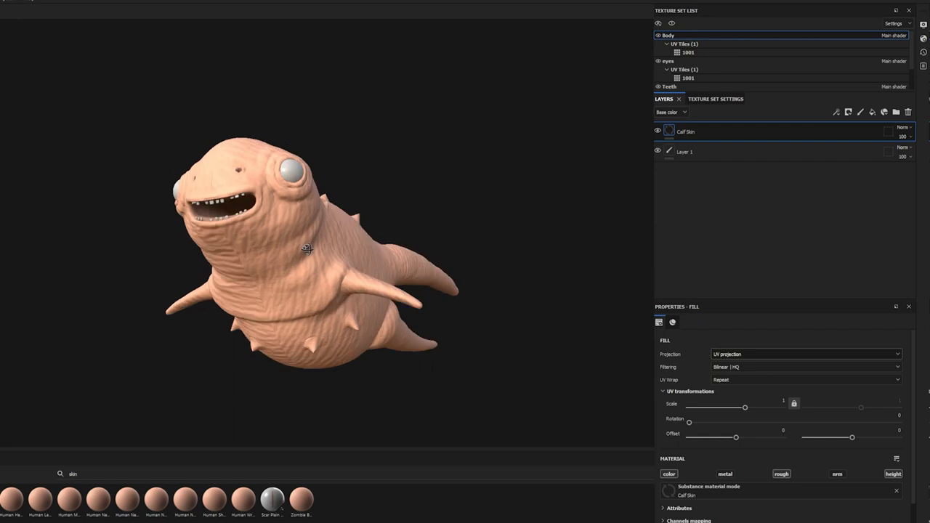
Orbit around the Calf Skin-textured creature to review its dark grey skin.
{"action": "left_click_drag", "start_coordinate": [305, 247], "coordinate": [276, 283]}
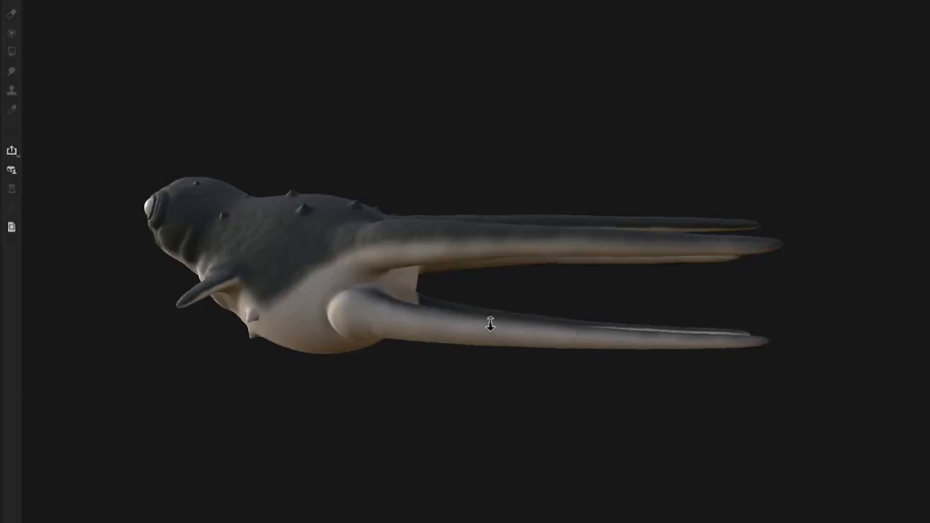
{"action": "left_click_drag", "start_coordinate": [491, 324], "coordinate": [683, 218]}
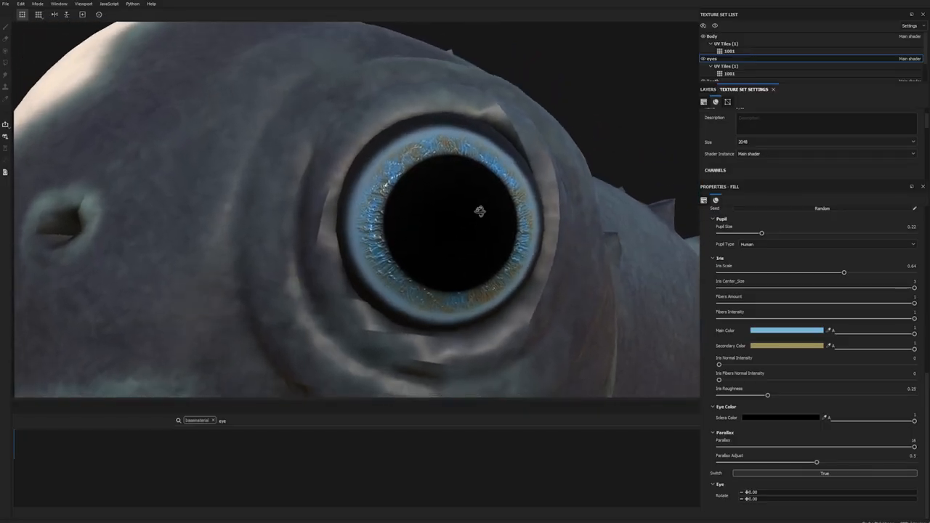
Reduce the eye's Pupil Size in the Fill properties to about 0.12.
{"action": "left_click", "coordinate": [827, 244]}
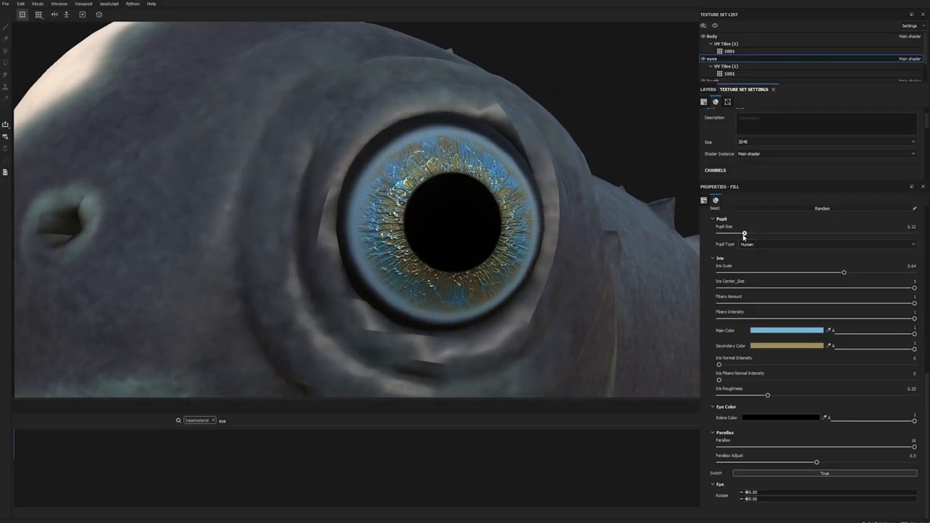
{"action": "left_click_drag", "start_coordinate": [743, 234], "coordinate": [779, 234]}
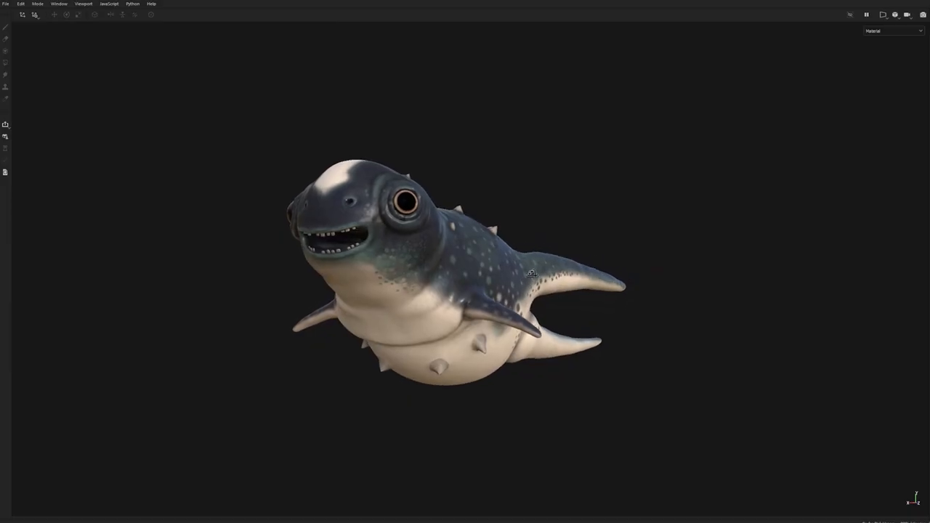
Orbit the finished creature, then export all 22 textures with the current settings.
{"action": "left_click_drag", "start_coordinate": [530, 275], "coordinate": [505, 261]}
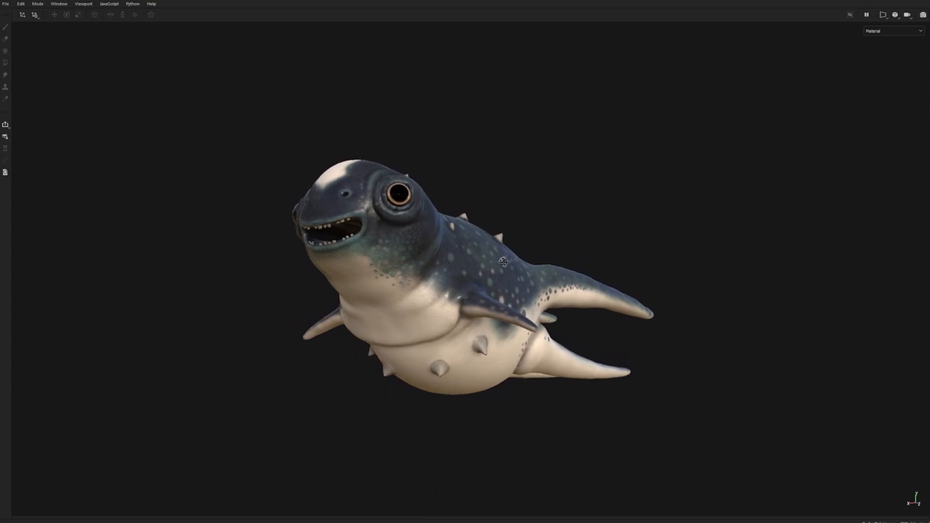
{"action": "left_click_drag", "start_coordinate": [505, 262], "coordinate": [444, 279]}
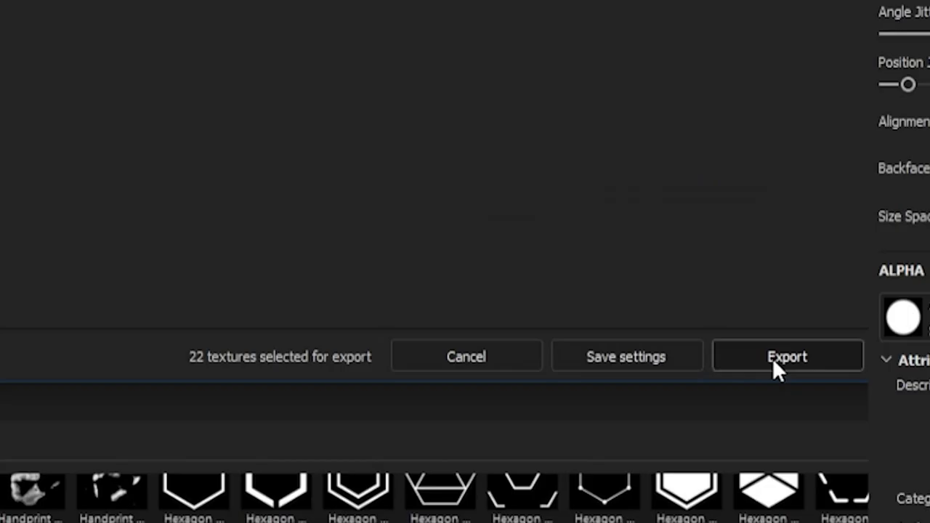
{"action": "left_click", "coordinate": [786, 356]}
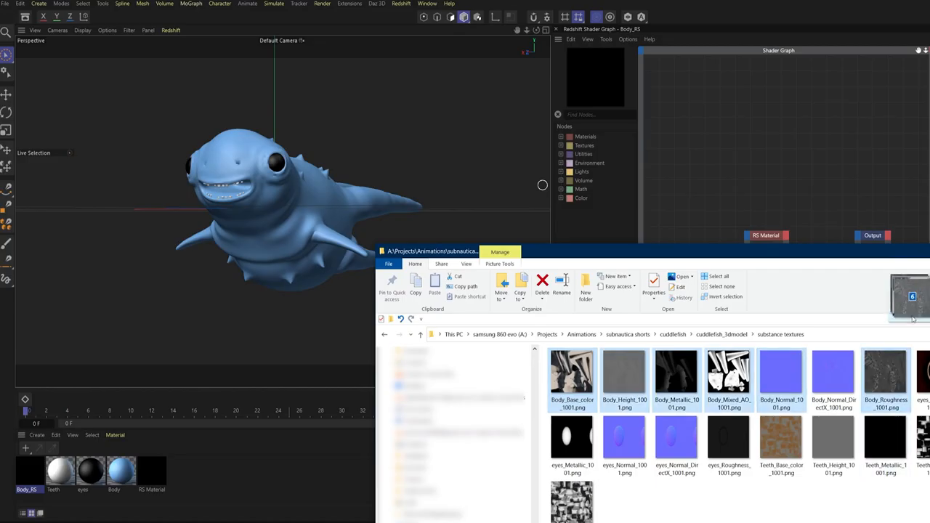
Open the Mirror Tool options to create a mirrored clone keeping position, weights and points.
{"action": "left_click", "coordinate": [542, 281]}
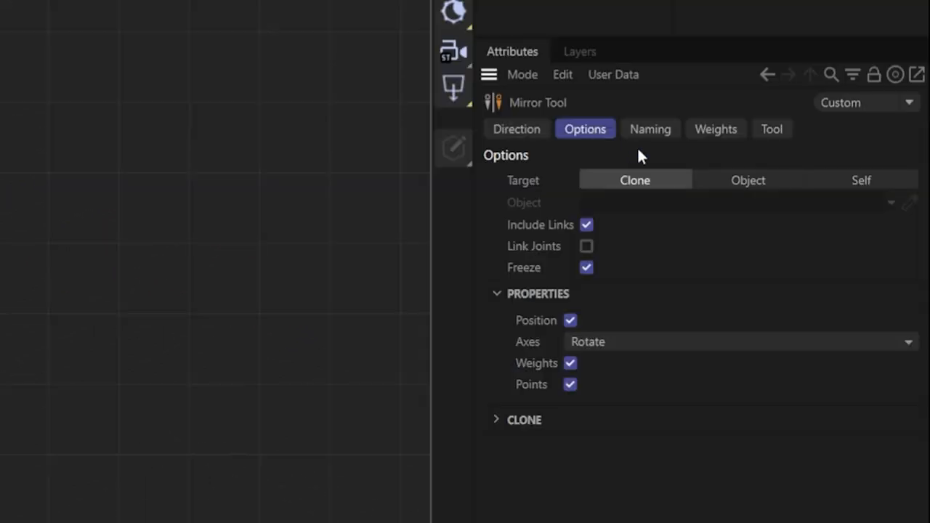
Bind the Body mesh to the Pelvis joint chains and open the Weight Manager.
{"action": "left_click", "coordinate": [517, 129]}
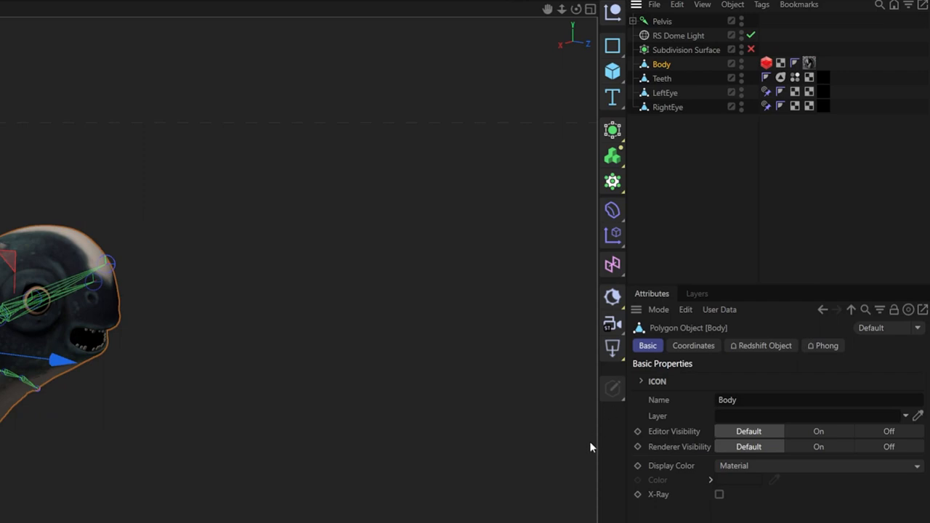
{"action": "left_click", "coordinate": [661, 20]}
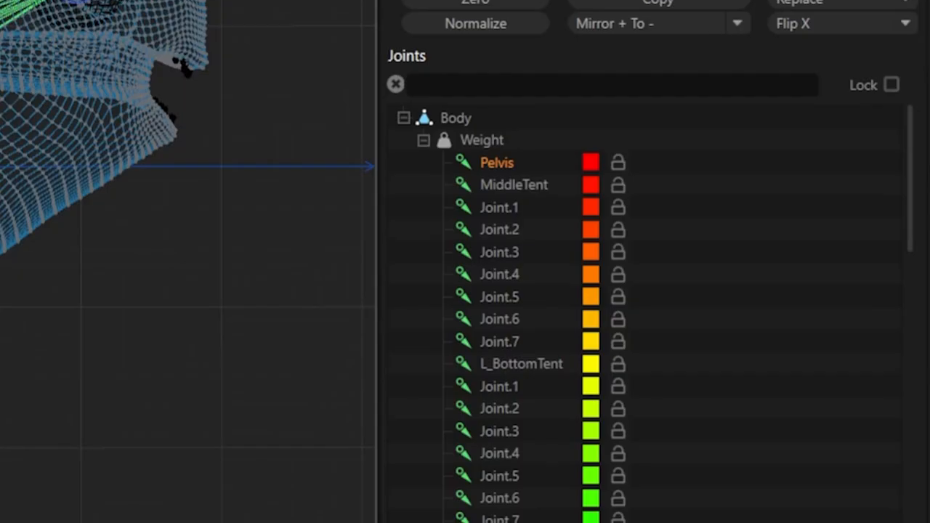
Paint joint weights onto the body's middle section with the Weight Tool.
{"action": "scroll", "scroll_direction": "down", "scroll_amount": 3}
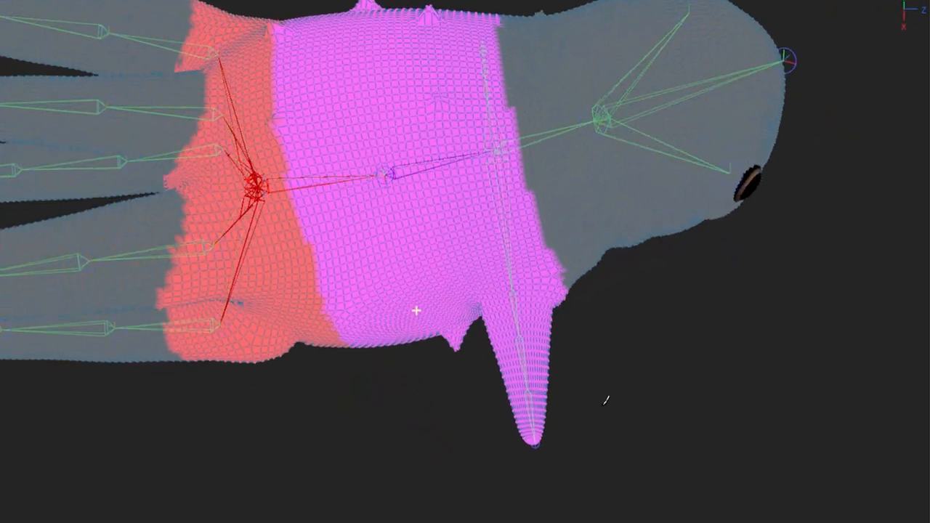
{"action": "left_click_drag", "start_coordinate": [465, 261], "coordinate": [465, 218]}
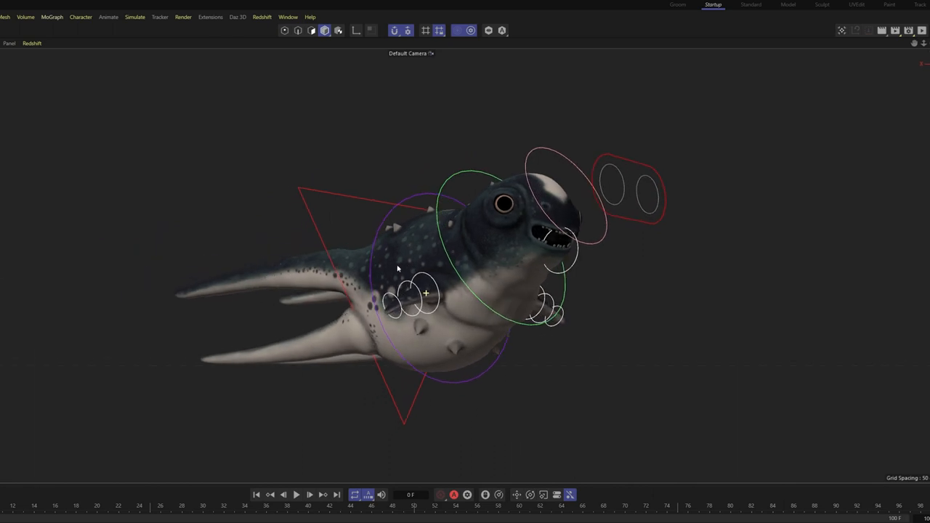
Rotate the head controller to bend the creature's head and test the rig.
{"action": "left_click_drag", "start_coordinate": [398, 268], "coordinate": [382, 269]}
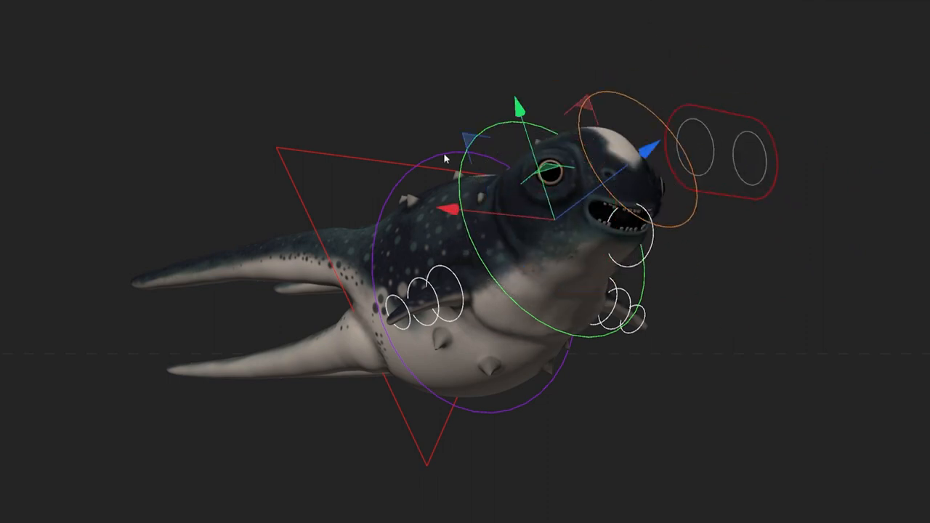
{"action": "left_click_drag", "start_coordinate": [447, 157], "coordinate": [505, 443]}
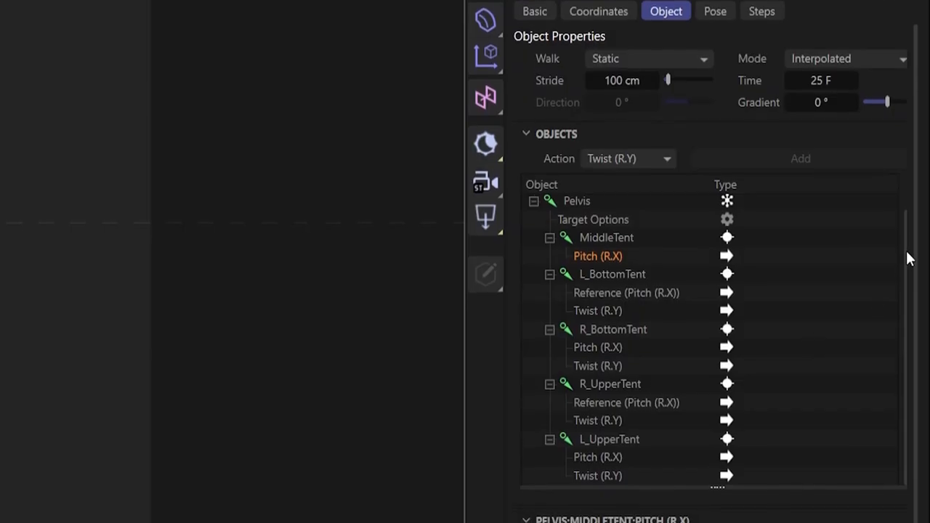
{"action": "scroll", "scroll_direction": "down", "scroll_amount": 3}
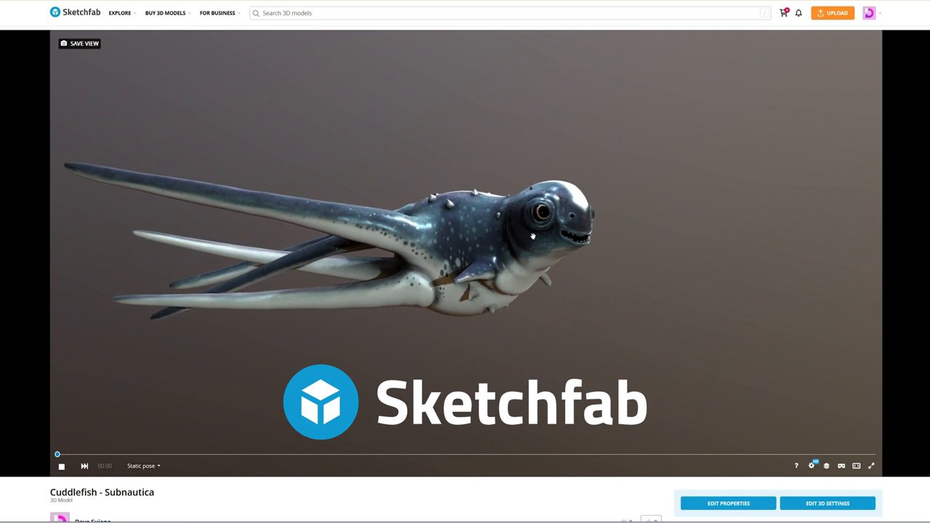
Orbit the cuttlefish, switch its animation to Swimming_Anim, and bring up the model inspector.
{"action": "left_click_drag", "start_coordinate": [530, 236], "coordinate": [487, 247]}
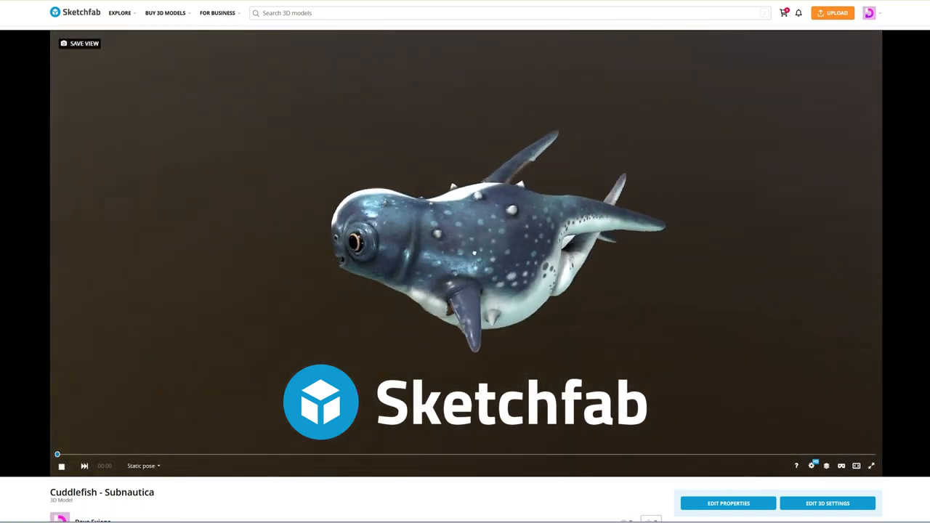
{"action": "left_click", "coordinate": [143, 466]}
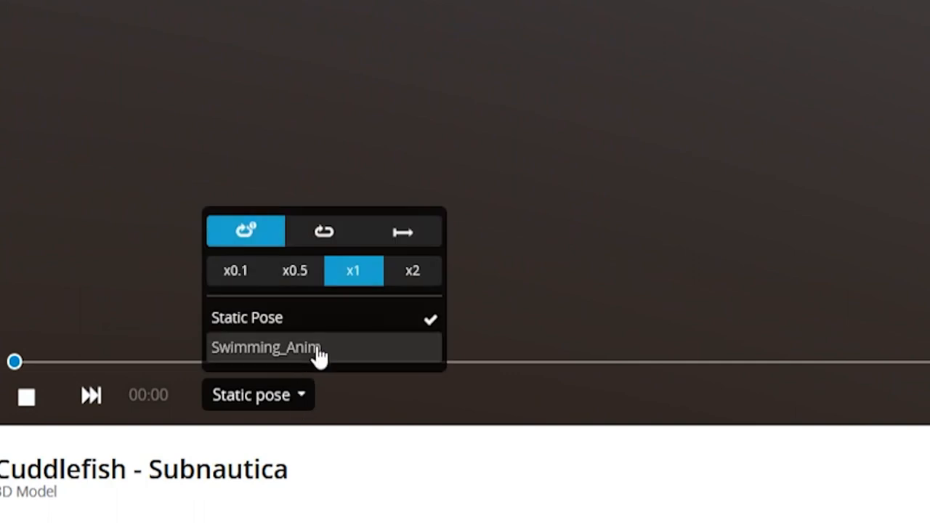
{"action": "left_click", "coordinate": [266, 346]}
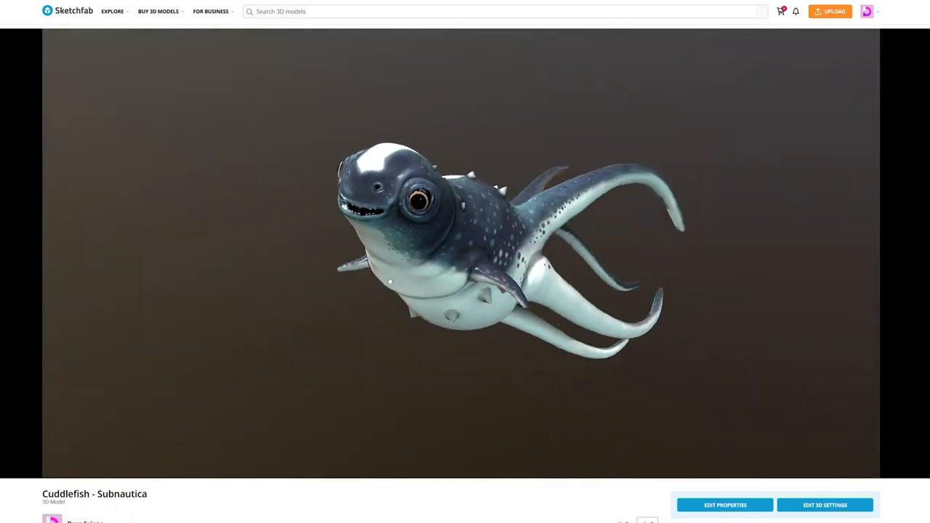
{"action": "left_click", "coordinate": [825, 505]}
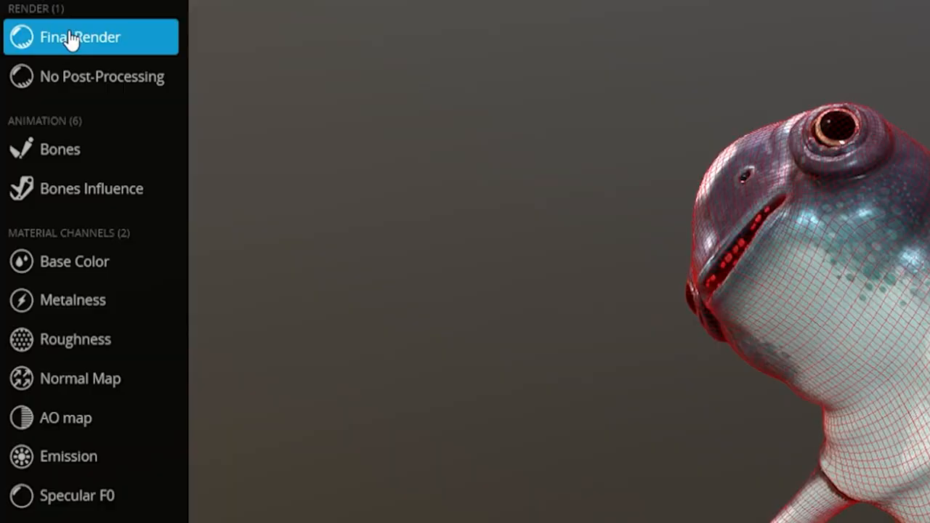
Cycle the inspector through Bones, Bones Influence, and finally the Metalness channel.
{"action": "left_click", "coordinate": [61, 149]}
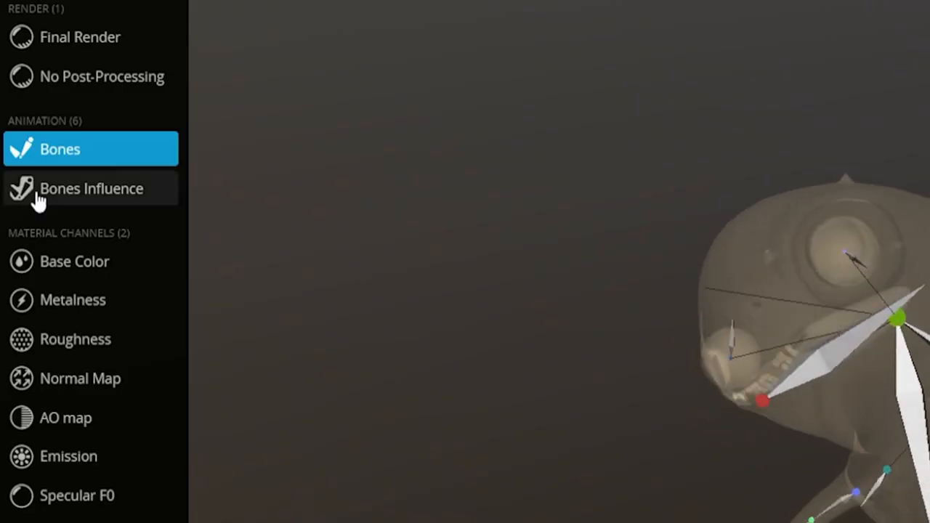
{"action": "left_click", "coordinate": [74, 262]}
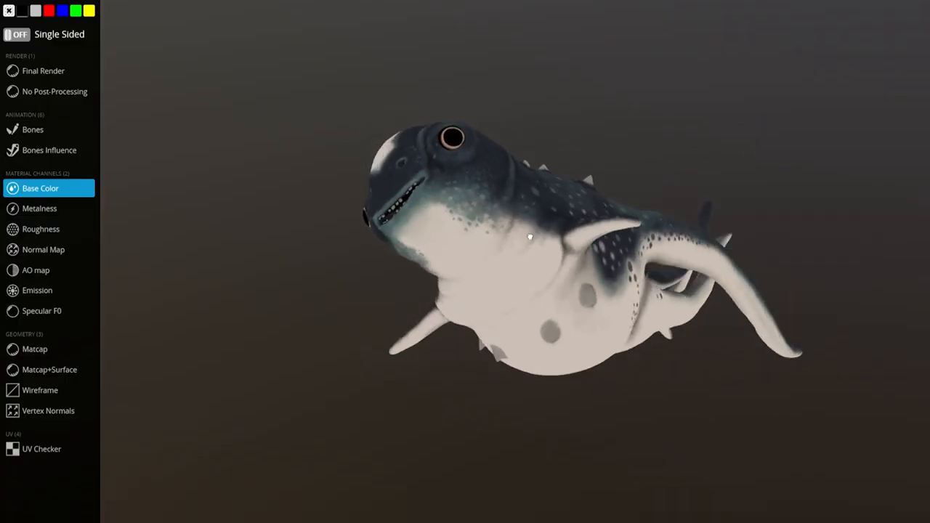
{"action": "left_click", "coordinate": [39, 209]}
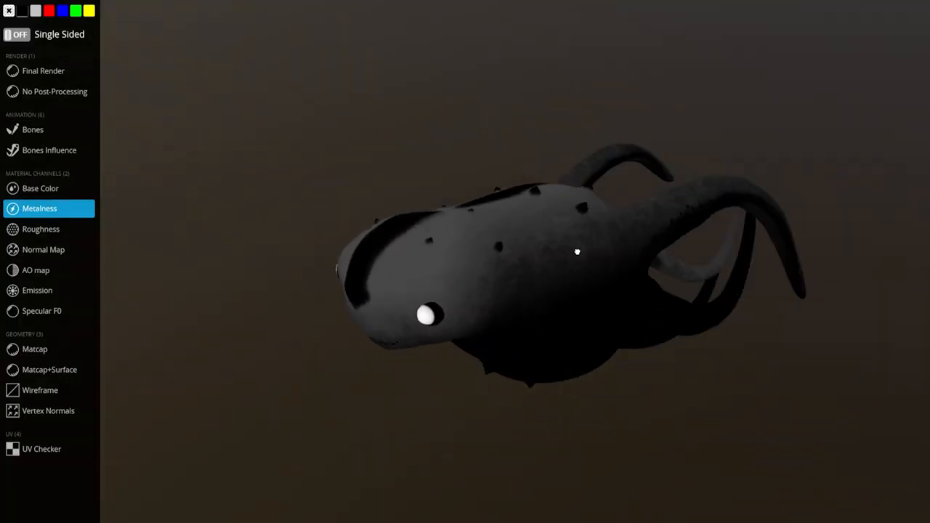